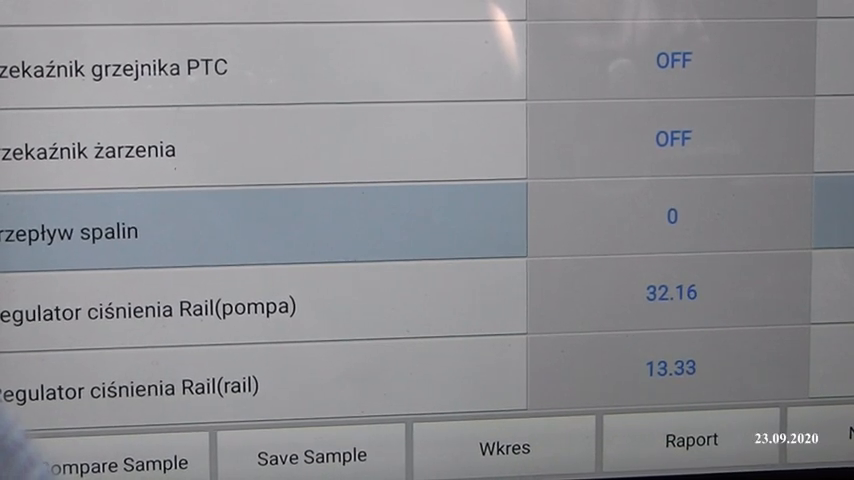
pyautogui.scroll(3)
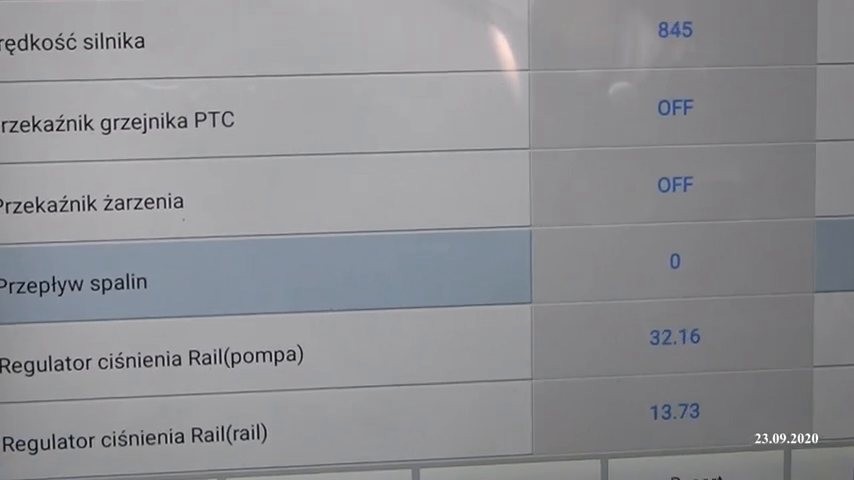